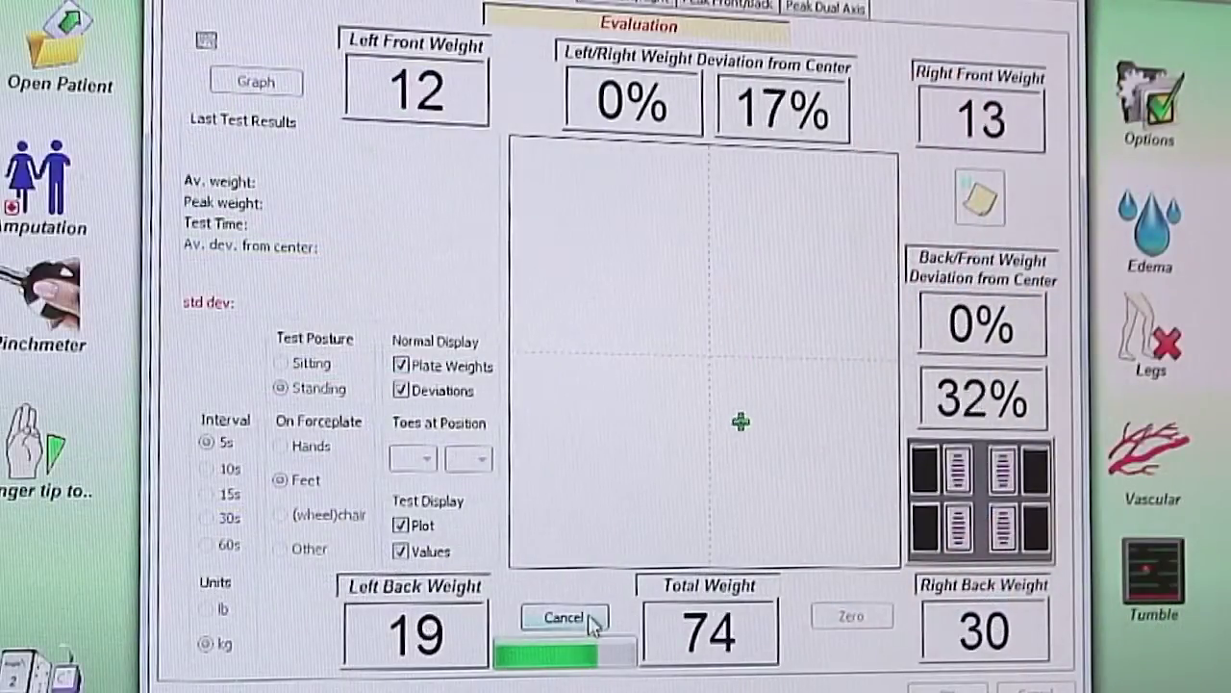
- Finish the 5-second standing balance test and show its weight-deviation-over-time graph window
{"action": "left_click", "coordinate": [566, 617]}
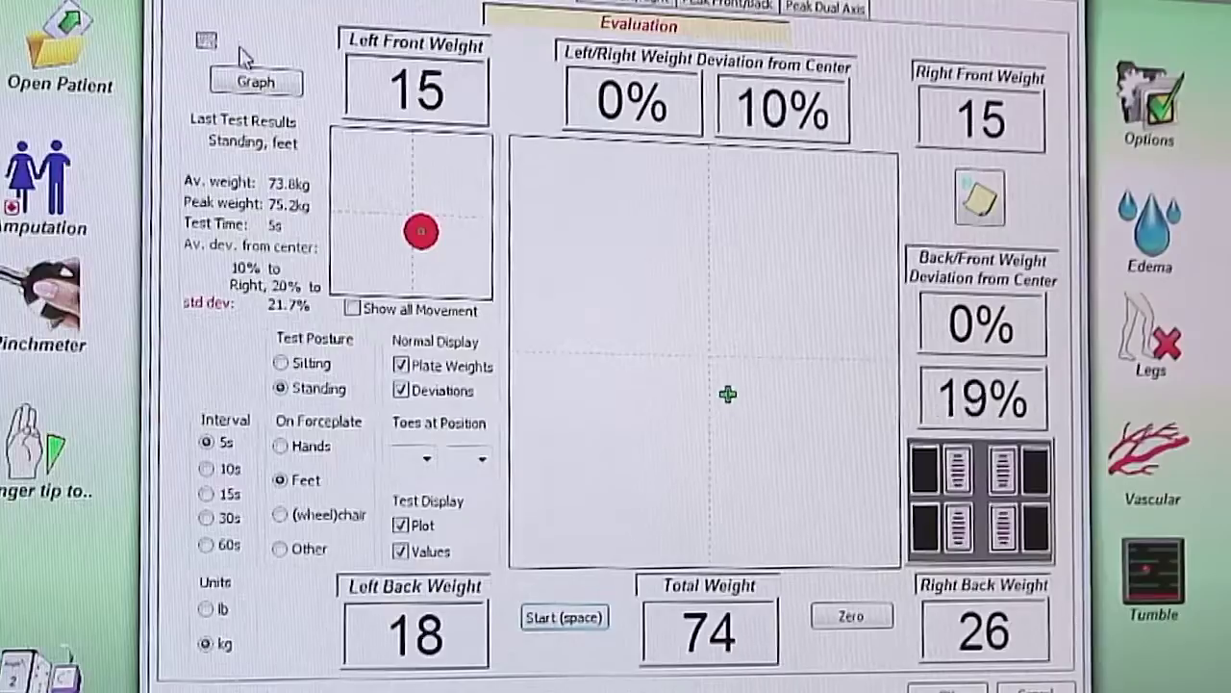
{"action": "left_click", "coordinate": [254, 82]}
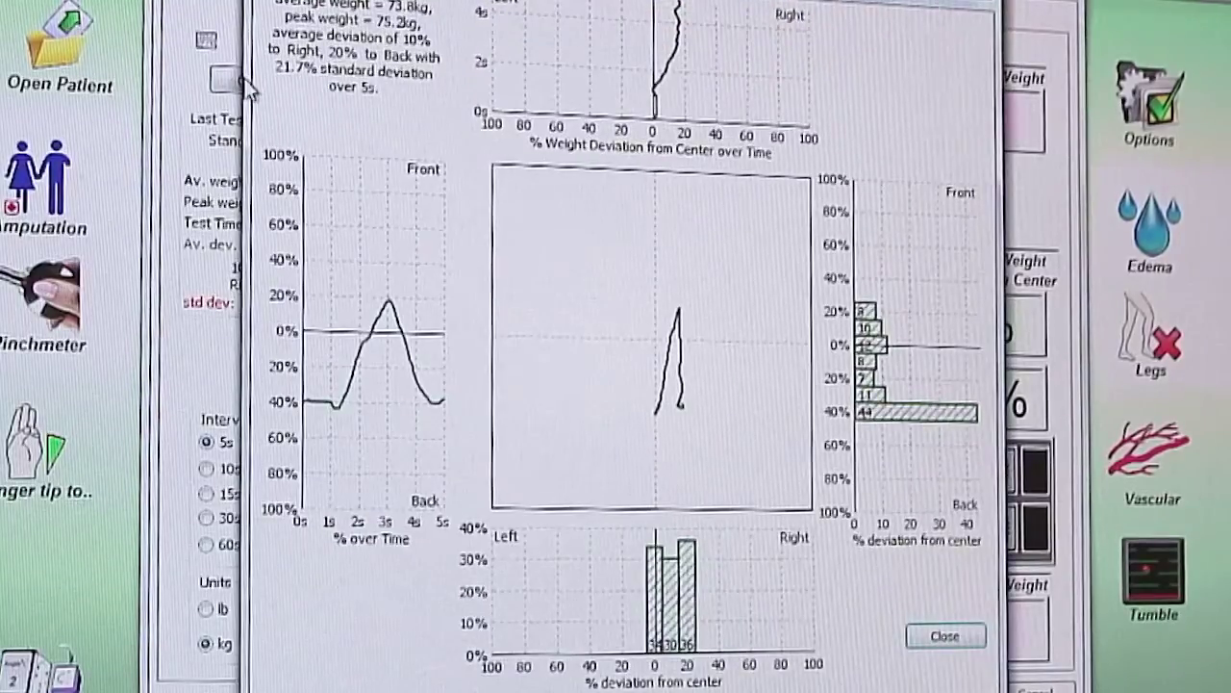